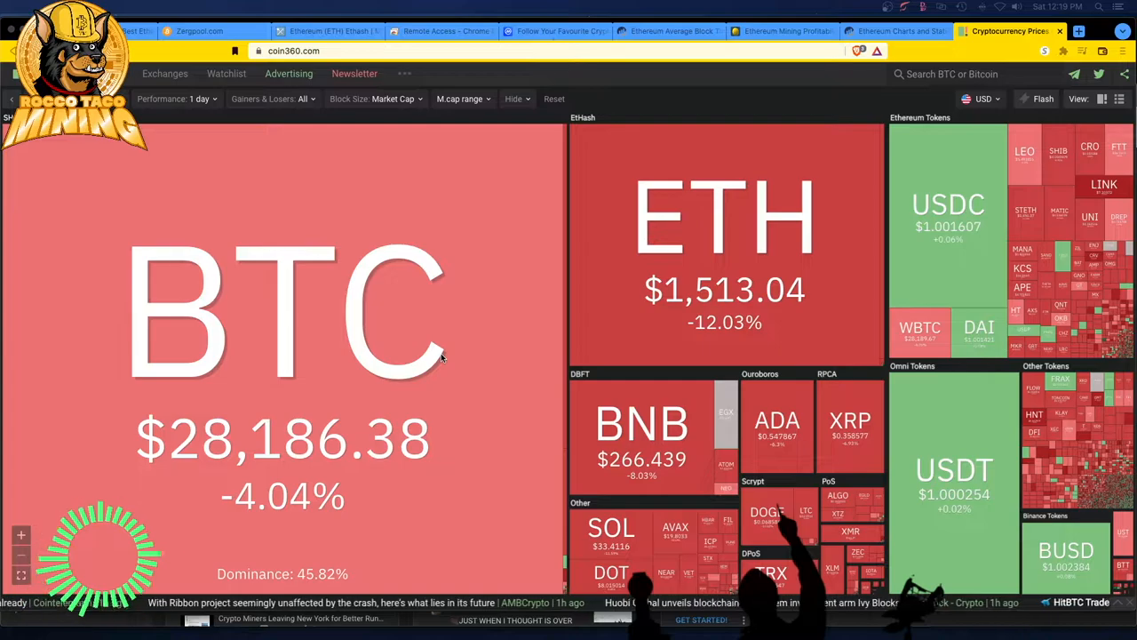
{"action": "mouse_move", "coordinate": [504, 376]}
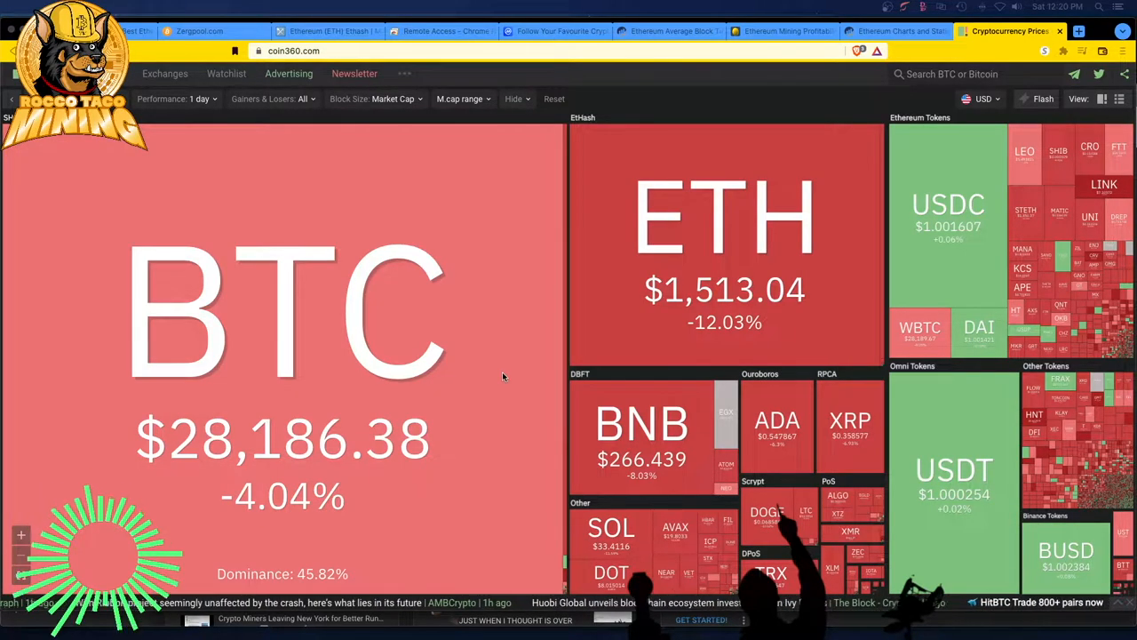
{"action": "mouse_move", "coordinate": [542, 389]}
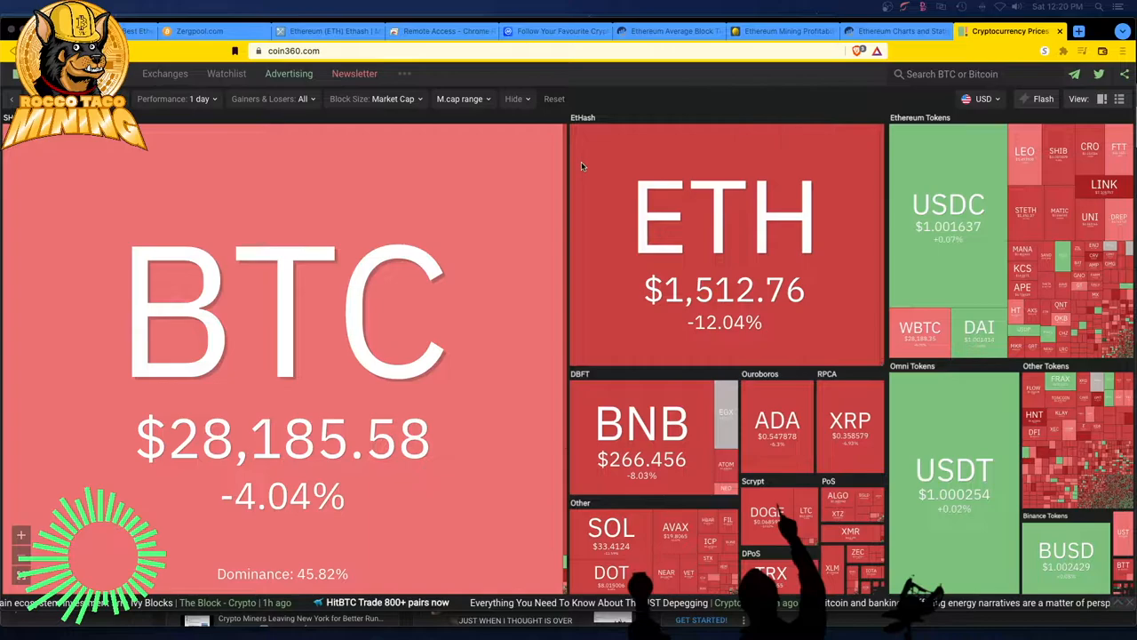
View My First Watchlist on CoinMarketCap with Bitcoin, Ethereum, Dogecoin and other coin prices.
{"action": "left_click", "coordinate": [551, 31]}
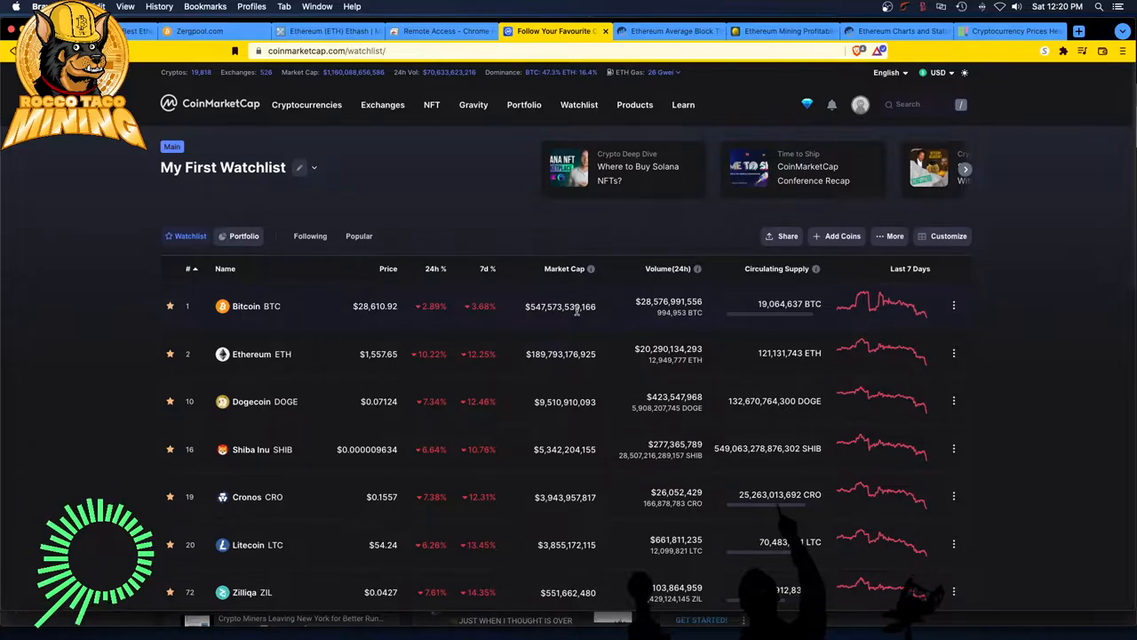
{"action": "mouse_move", "coordinate": [533, 364]}
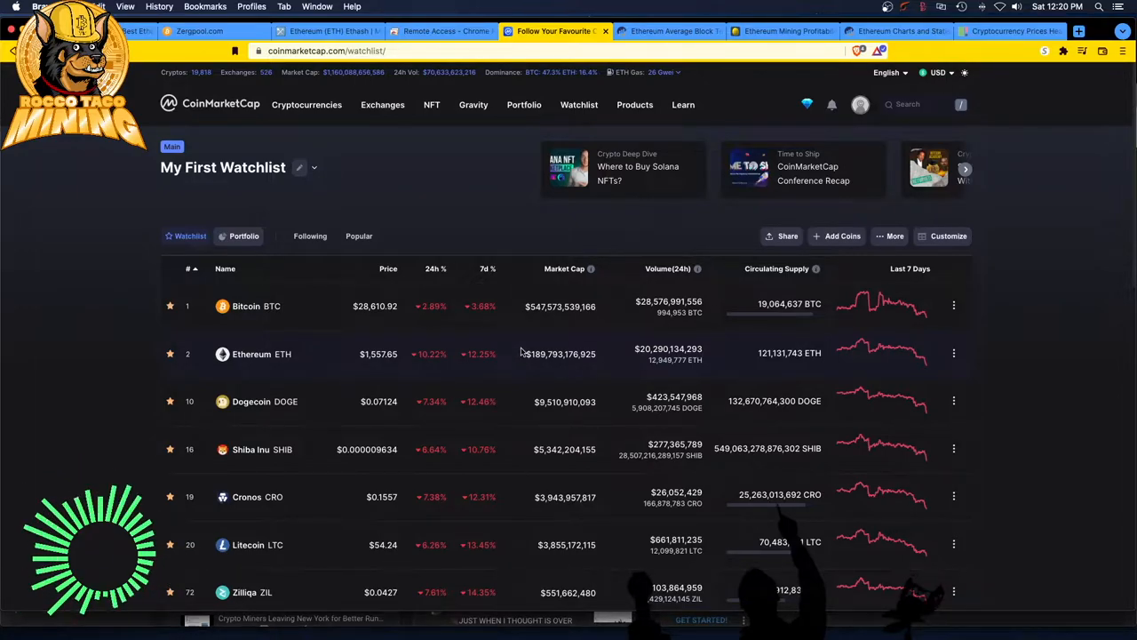
{"action": "mouse_move", "coordinate": [522, 354]}
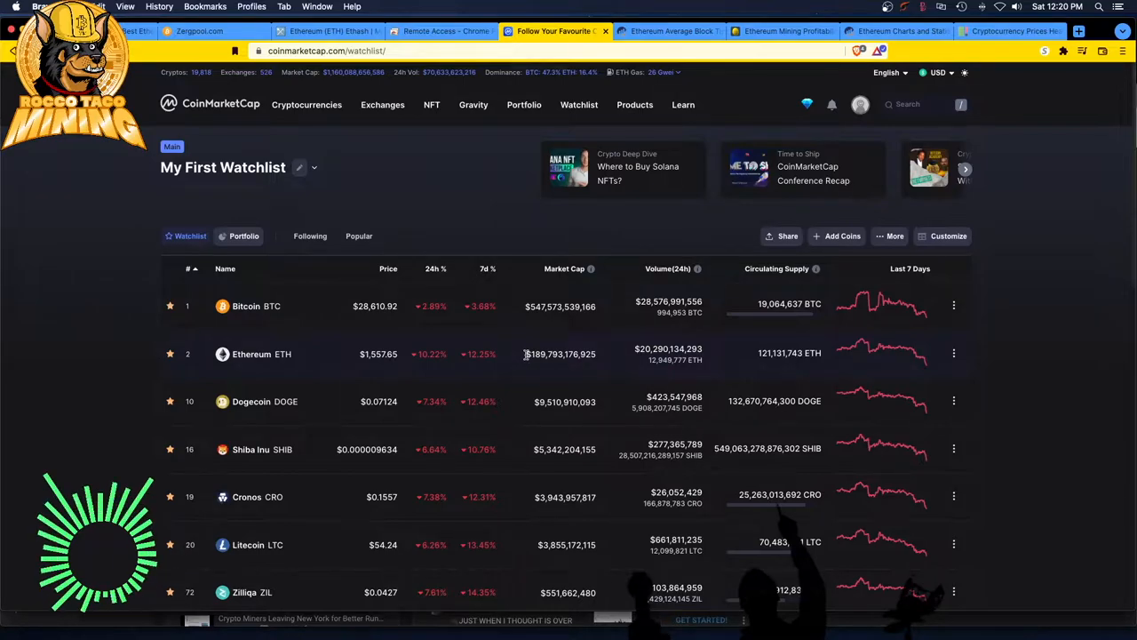
{"action": "mouse_move", "coordinate": [527, 380]}
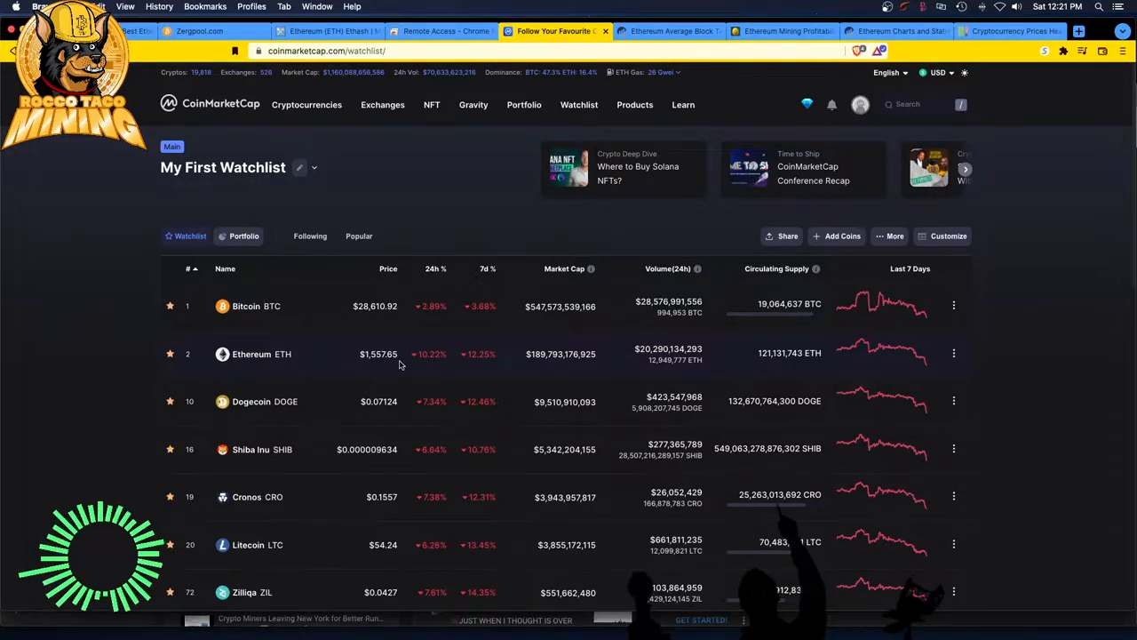
{"action": "mouse_move", "coordinate": [406, 366]}
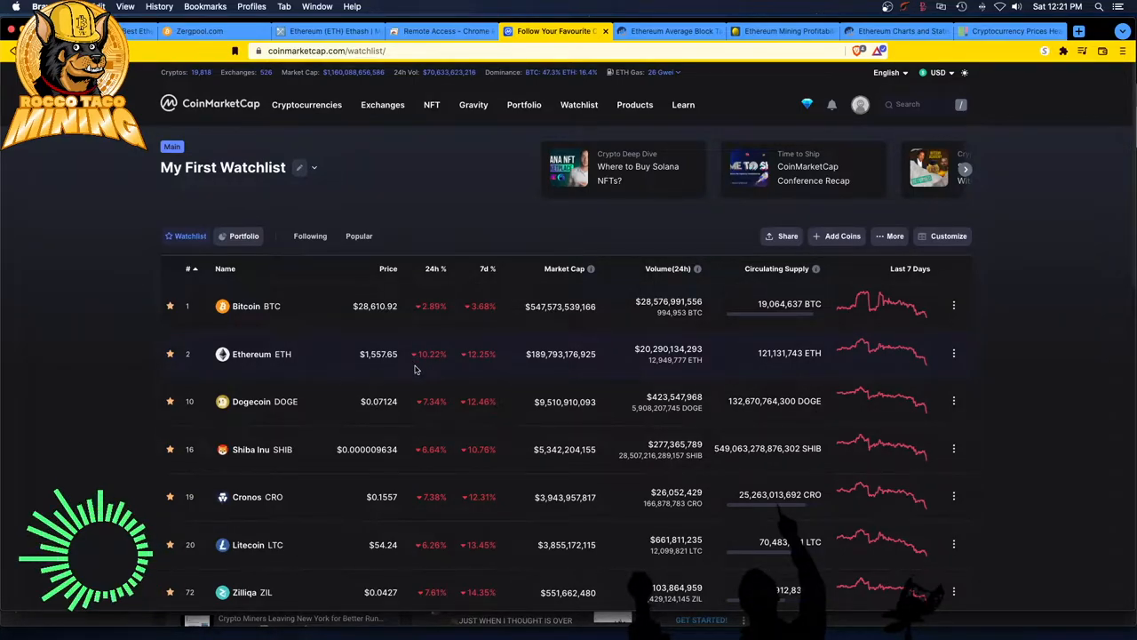
{"action": "mouse_move", "coordinate": [400, 370]}
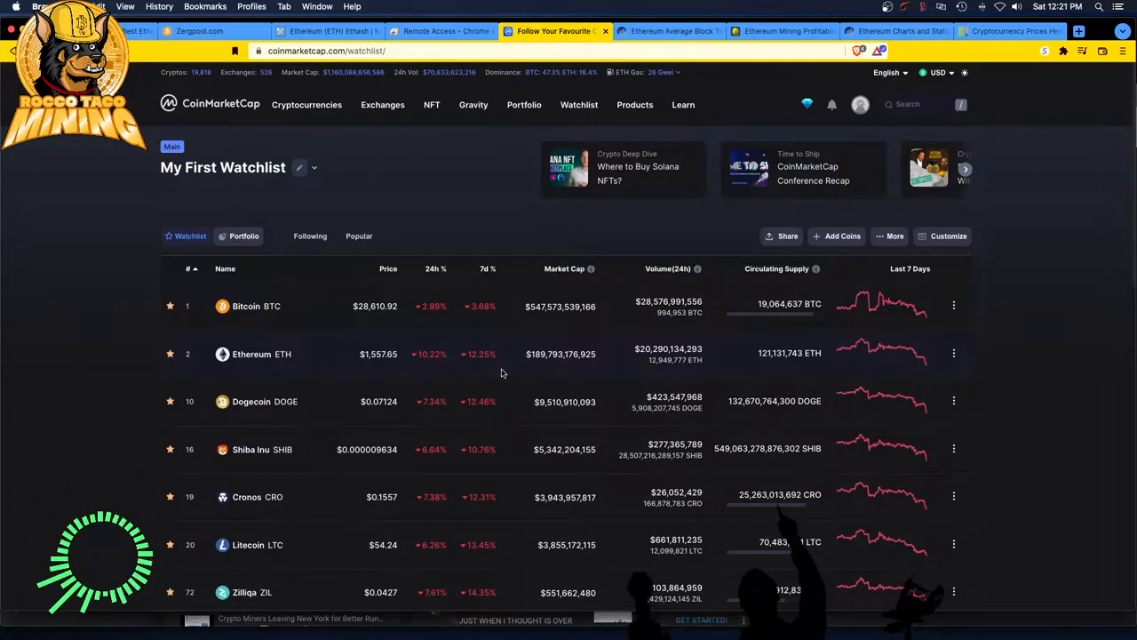
{"action": "mouse_move", "coordinate": [507, 356]}
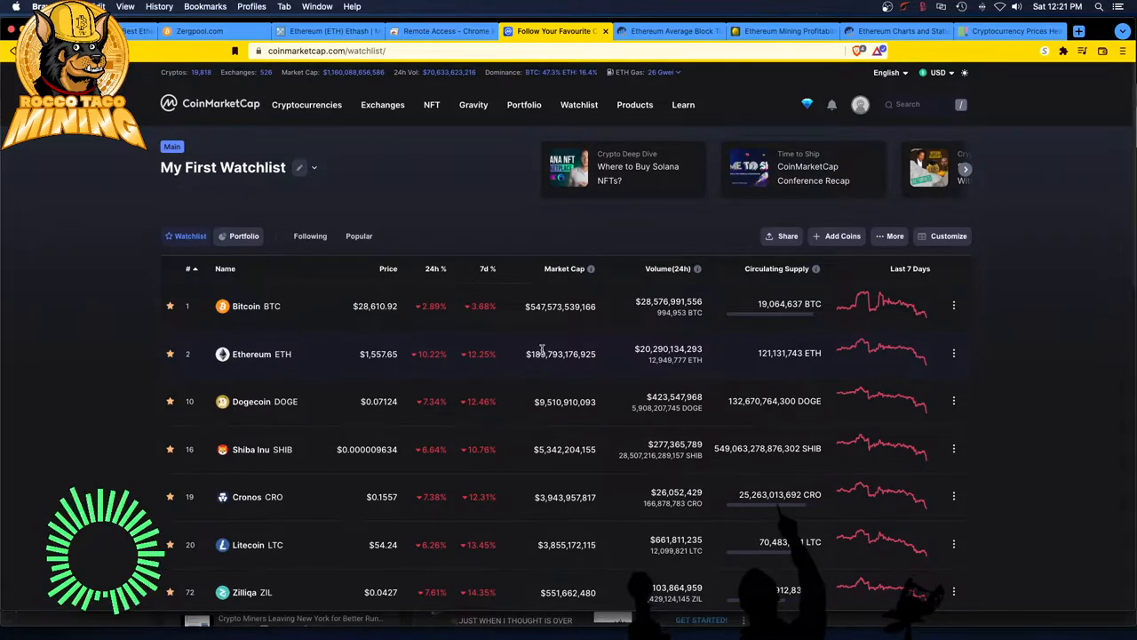
View the 2Miners Ethereum pool stats: 1.17 GH/s hashrate, seven workers, 0.115542 ETH unpaid.
{"action": "left_click", "coordinate": [125, 31]}
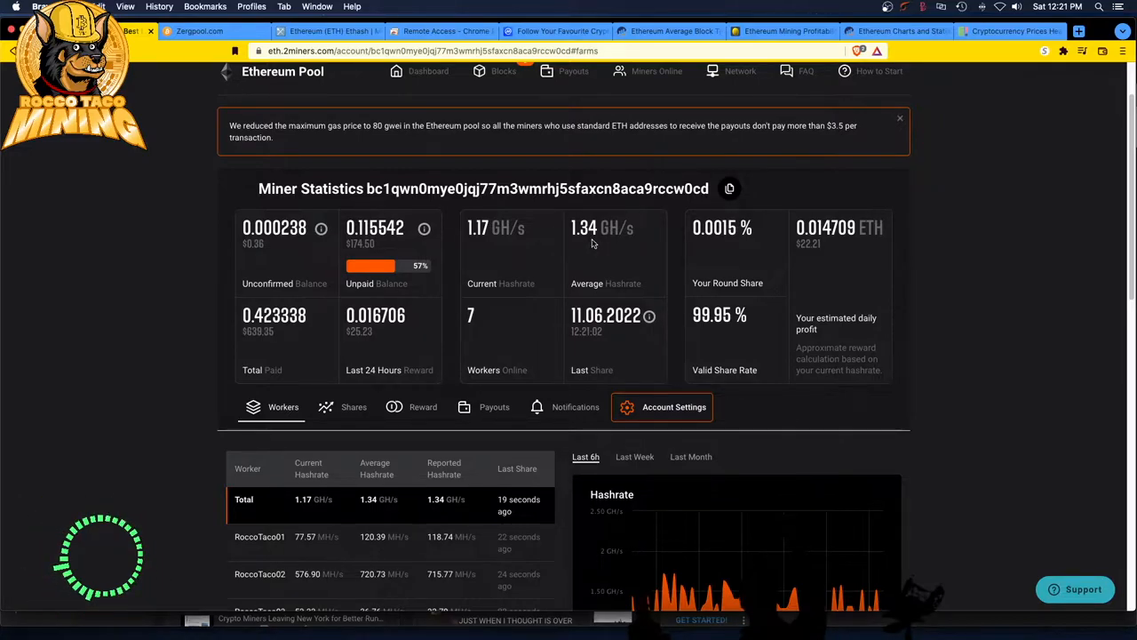
{"action": "mouse_move", "coordinate": [763, 270]}
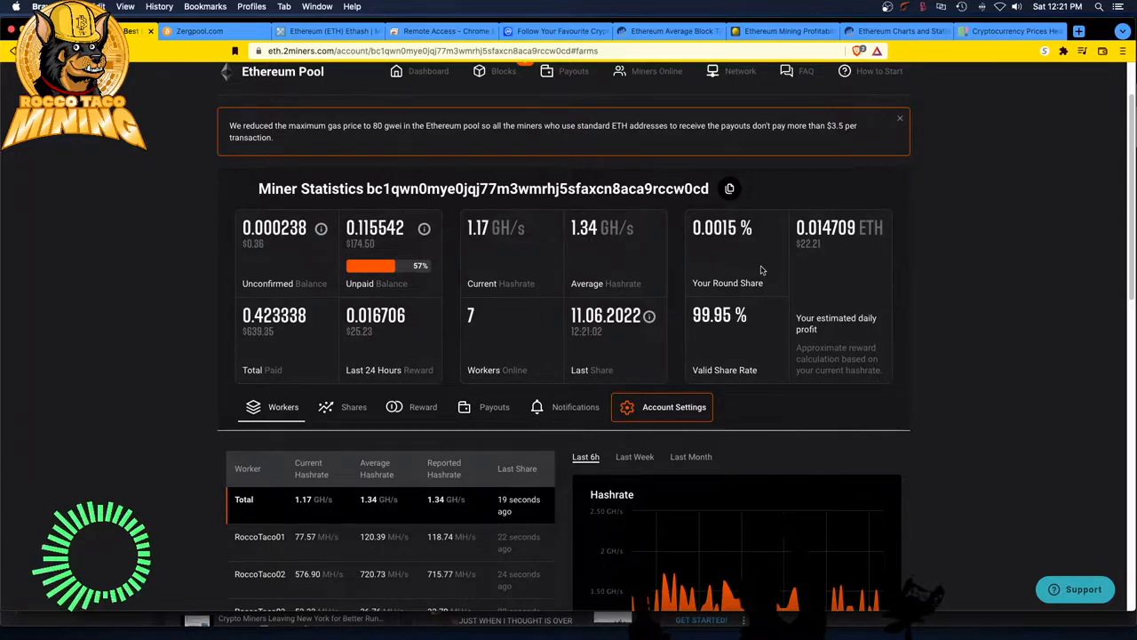
{"action": "mouse_move", "coordinate": [806, 260]}
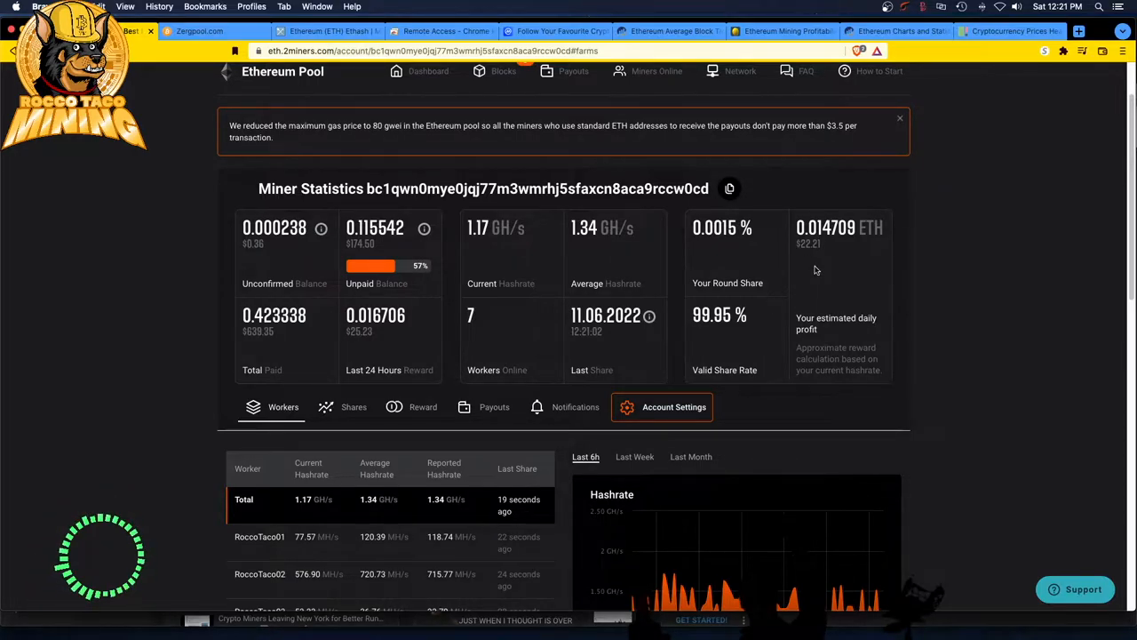
{"action": "mouse_move", "coordinate": [871, 255]}
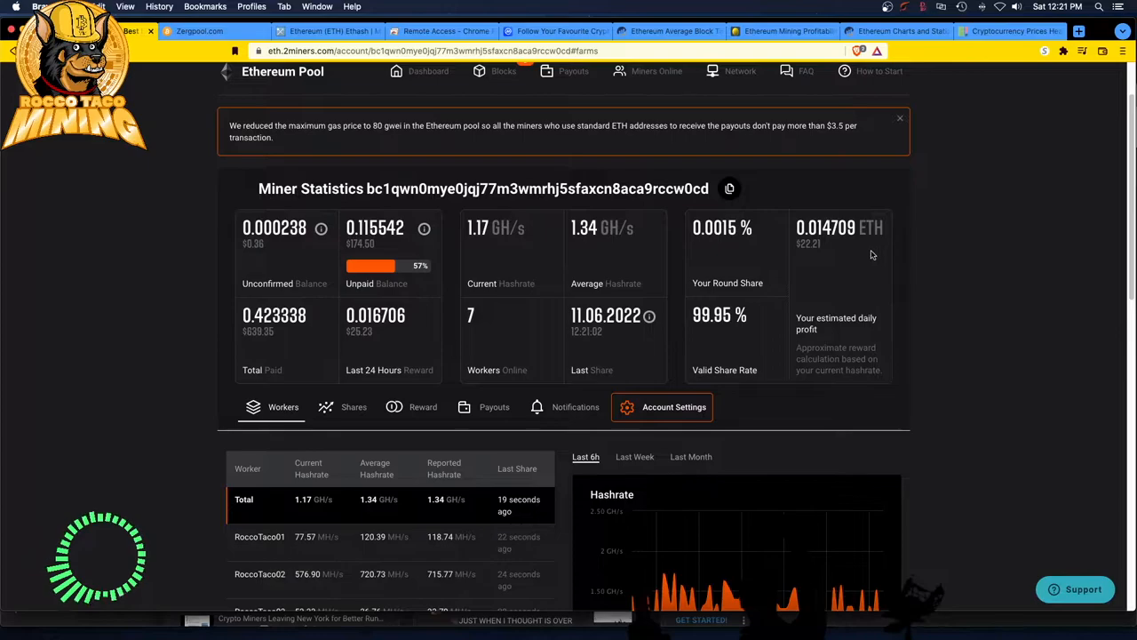
{"action": "mouse_move", "coordinate": [851, 260]}
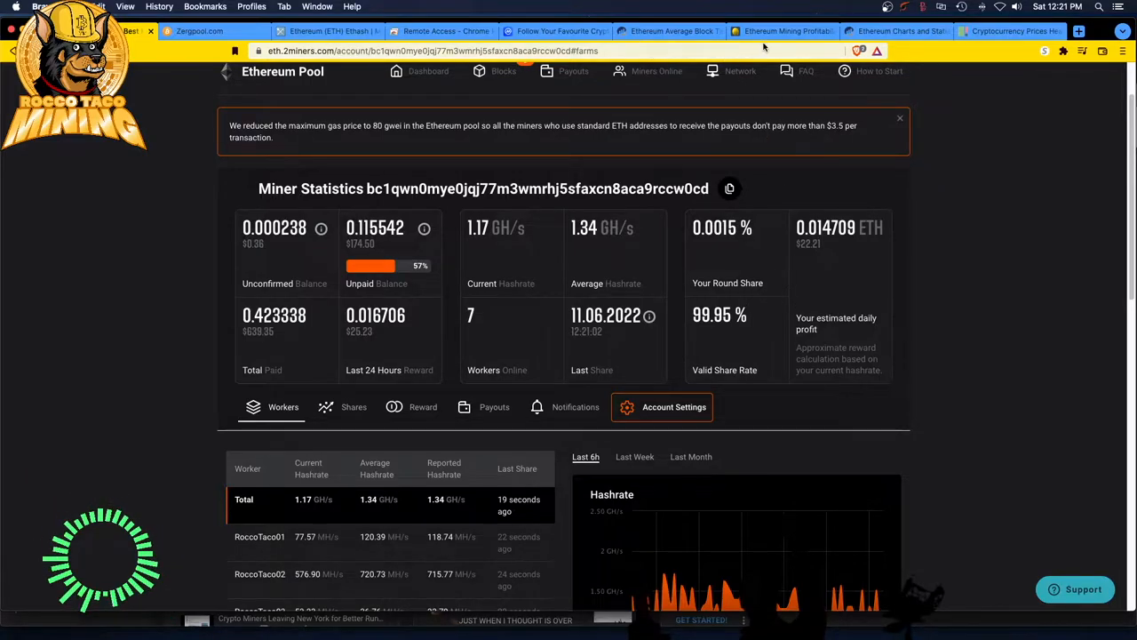
Review BitInfoCharts' Ethereum mining profitability over three months, then return to the CoinMarketCap watchlist.
{"action": "left_click", "coordinate": [782, 31]}
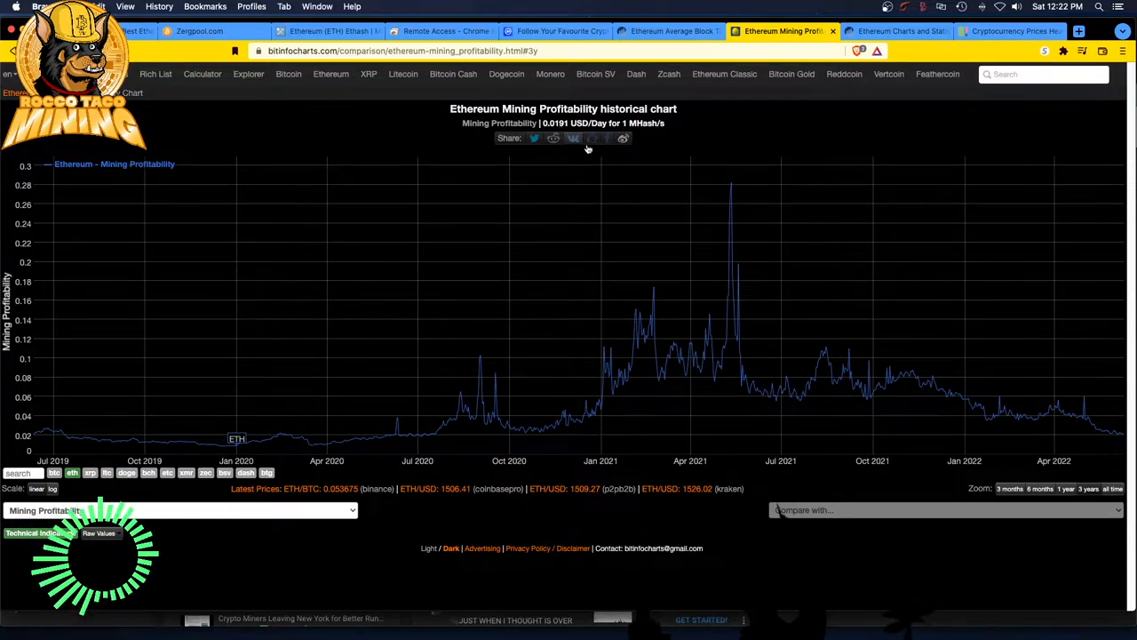
{"action": "mouse_move", "coordinate": [590, 138]}
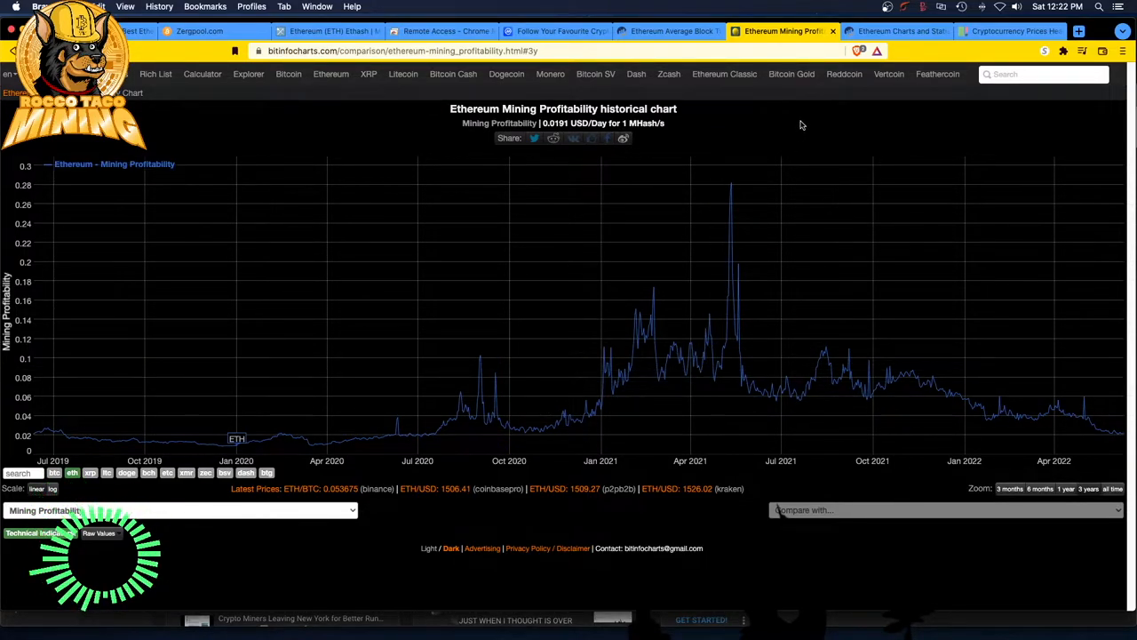
{"action": "left_click", "coordinate": [670, 31]}
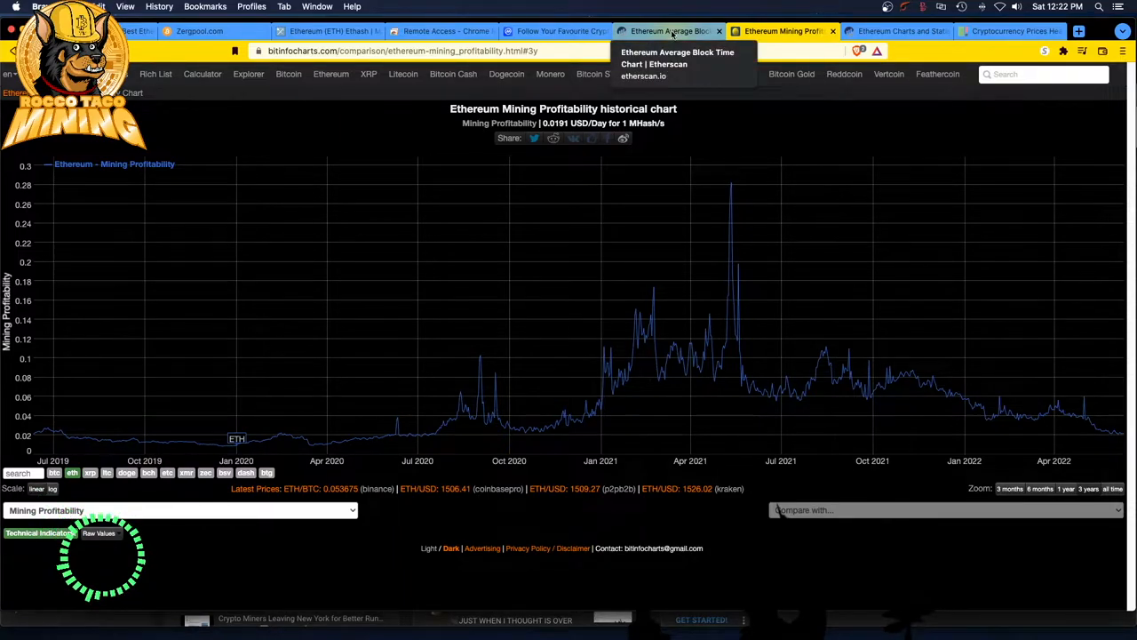
{"action": "left_click", "coordinate": [1008, 488]}
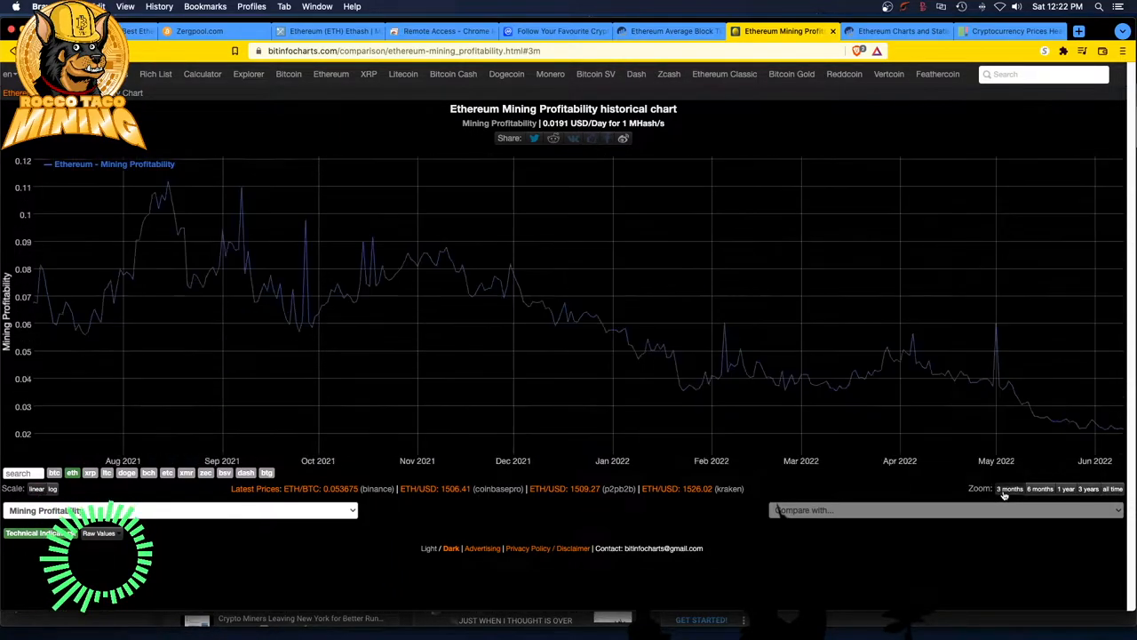
{"action": "left_click", "coordinate": [1008, 489]}
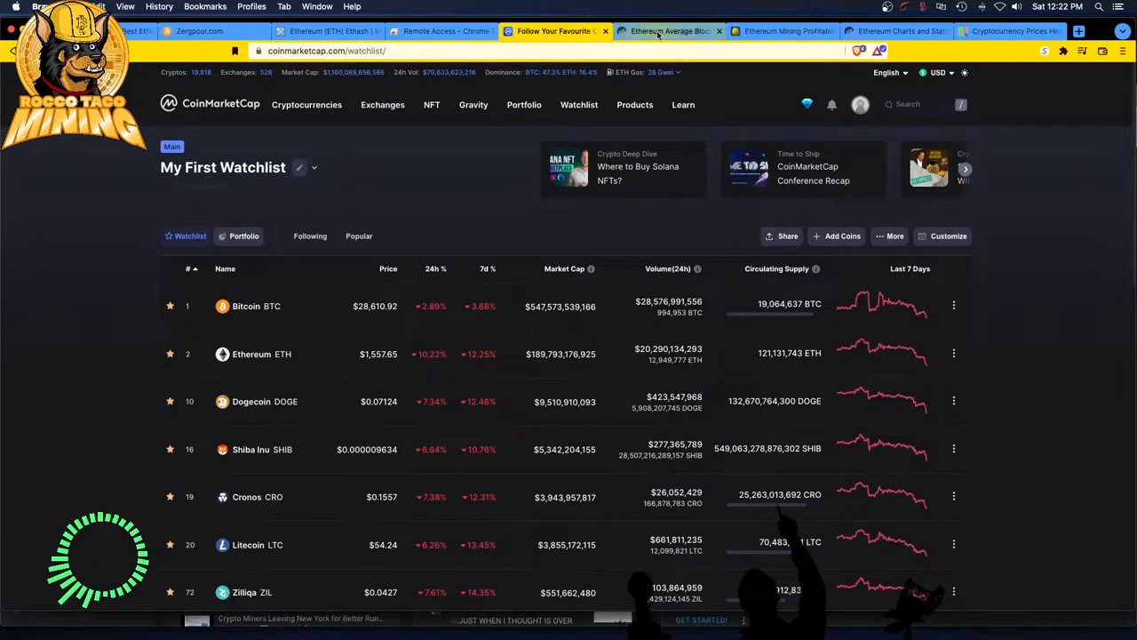
Check Etherscan's average block time chart (~13.75 s), then show the CoinMarketCap watchlist.
{"action": "left_click", "coordinate": [666, 31]}
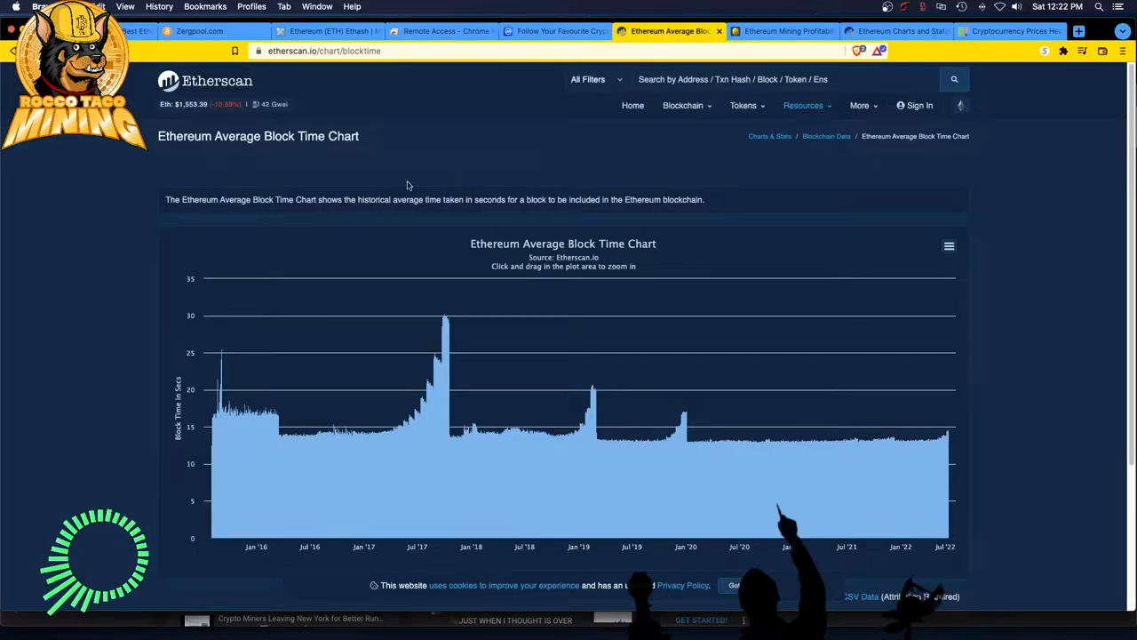
{"action": "mouse_move", "coordinate": [248, 243]}
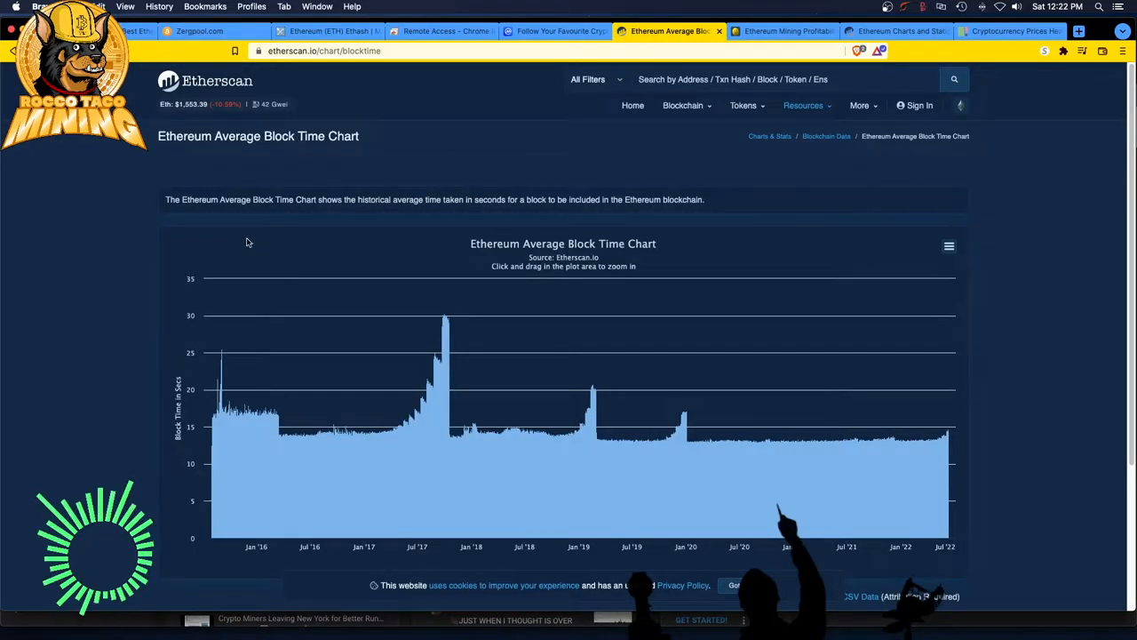
{"action": "mouse_move", "coordinate": [860, 496]}
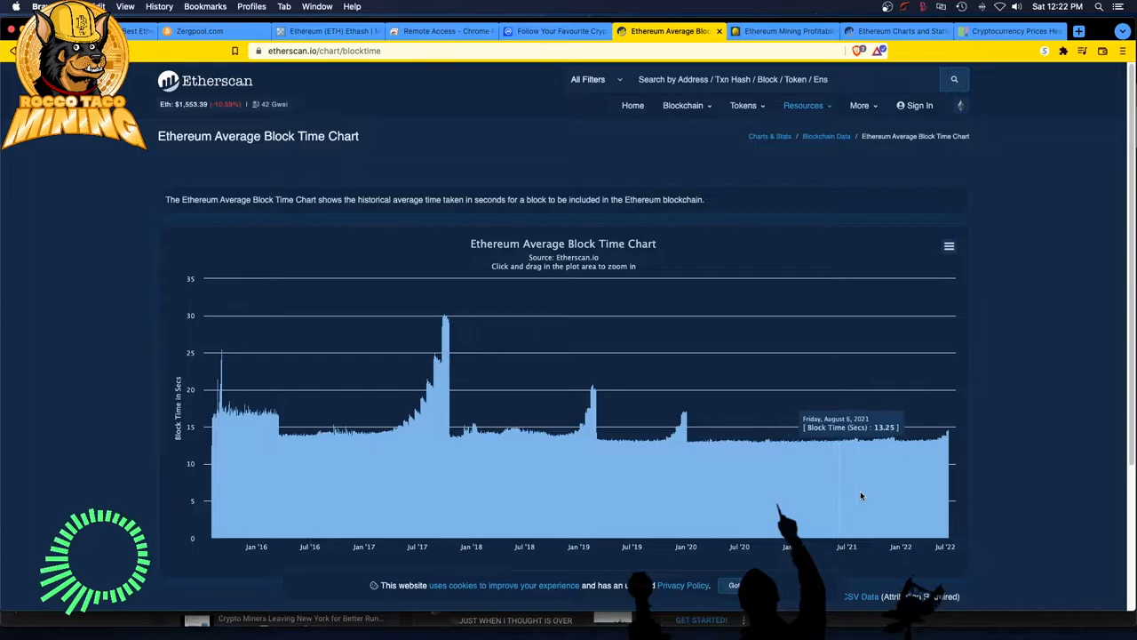
{"action": "mouse_move", "coordinate": [944, 447]}
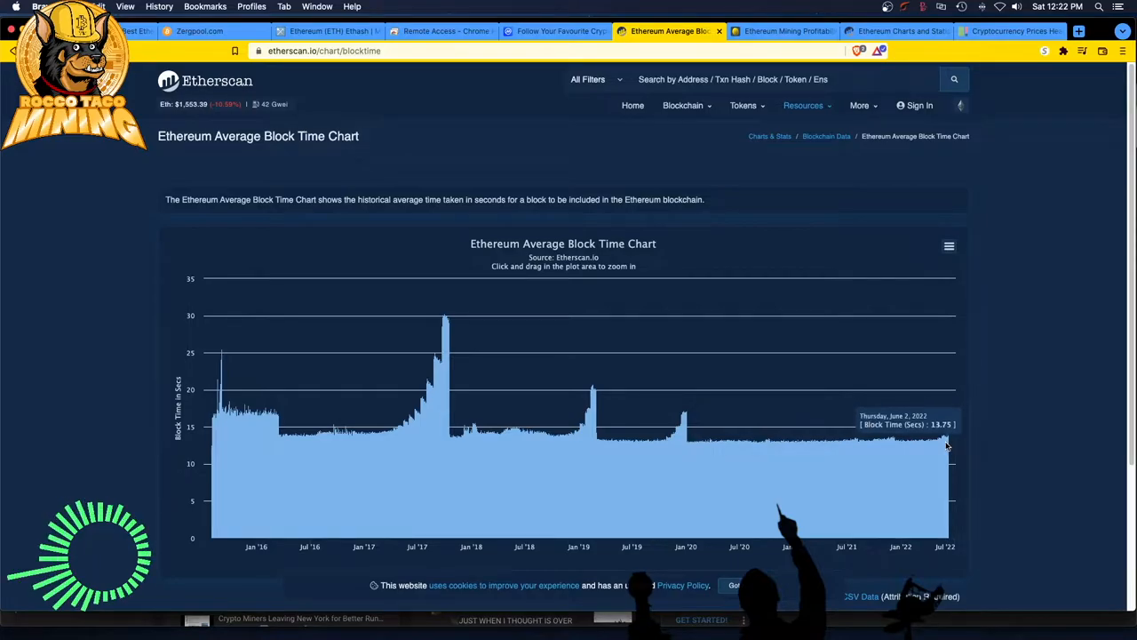
{"action": "left_click", "coordinate": [555, 31]}
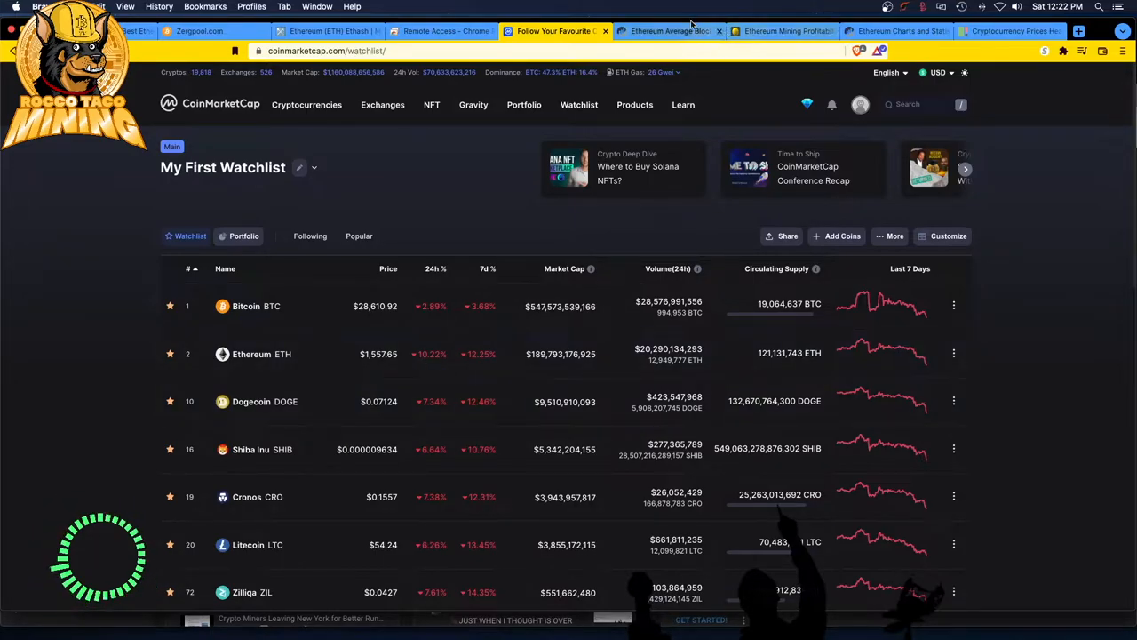
Bring Etherscan's Ethereum average block time chart since 2016 back on screen.
{"action": "left_click", "coordinate": [668, 31]}
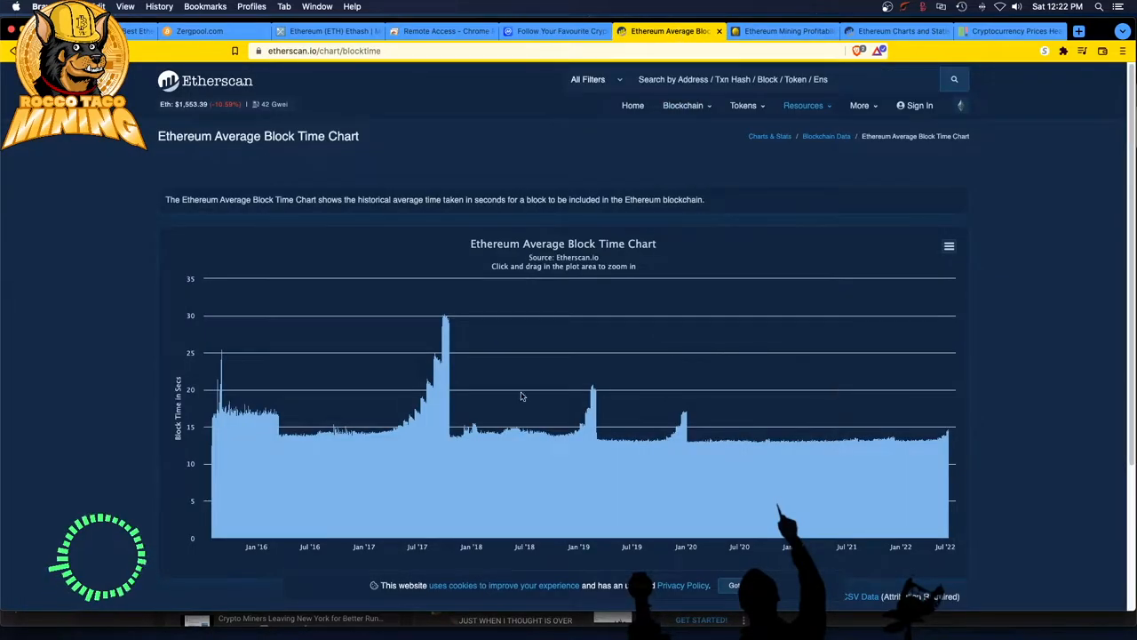
{"action": "mouse_move", "coordinate": [950, 440]}
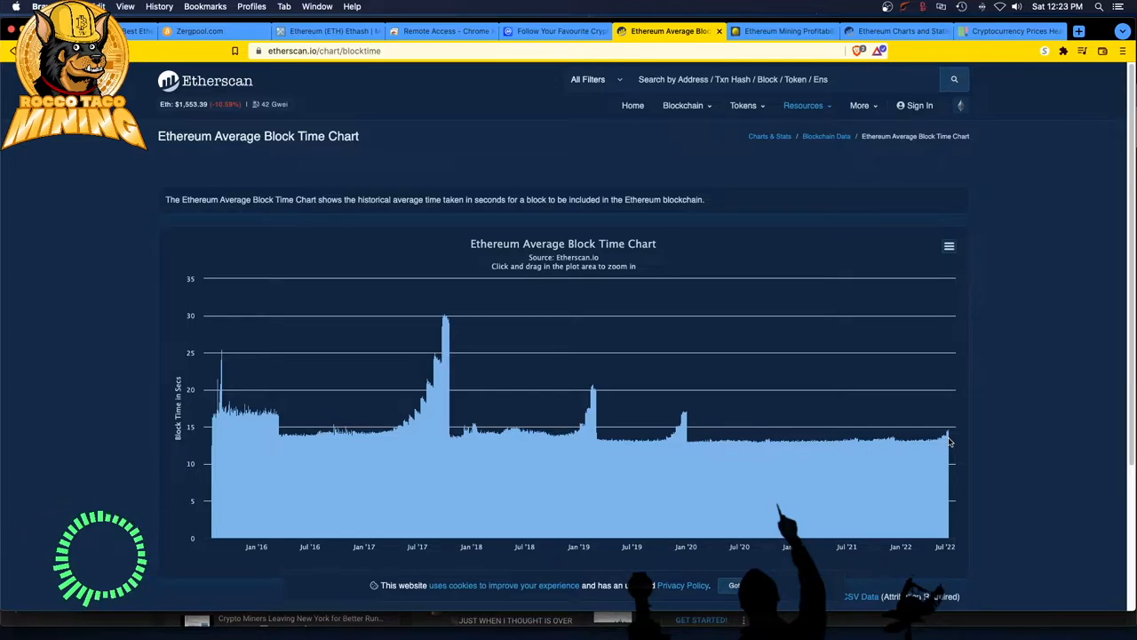
{"action": "mouse_move", "coordinate": [946, 442]}
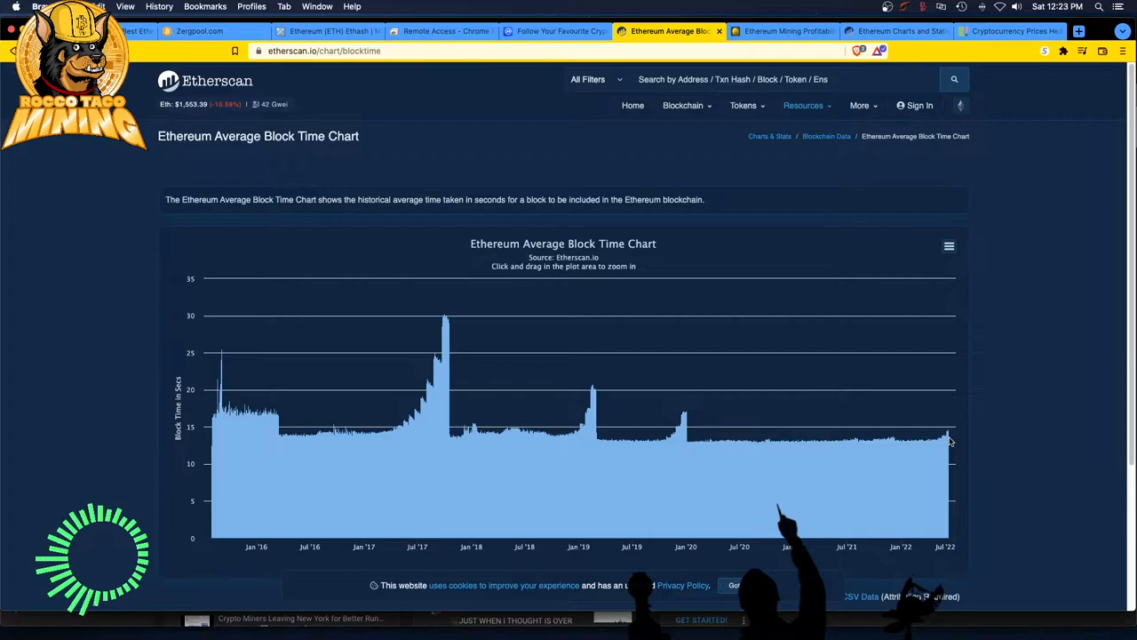
{"action": "mouse_move", "coordinate": [949, 440]}
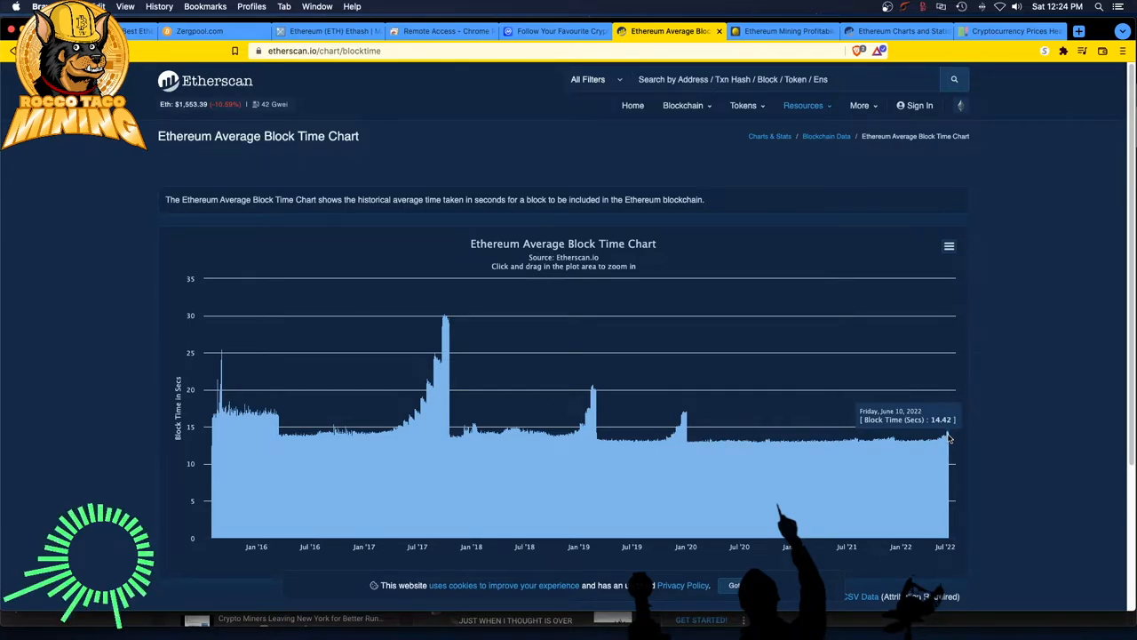
{"action": "mouse_move", "coordinate": [935, 456]}
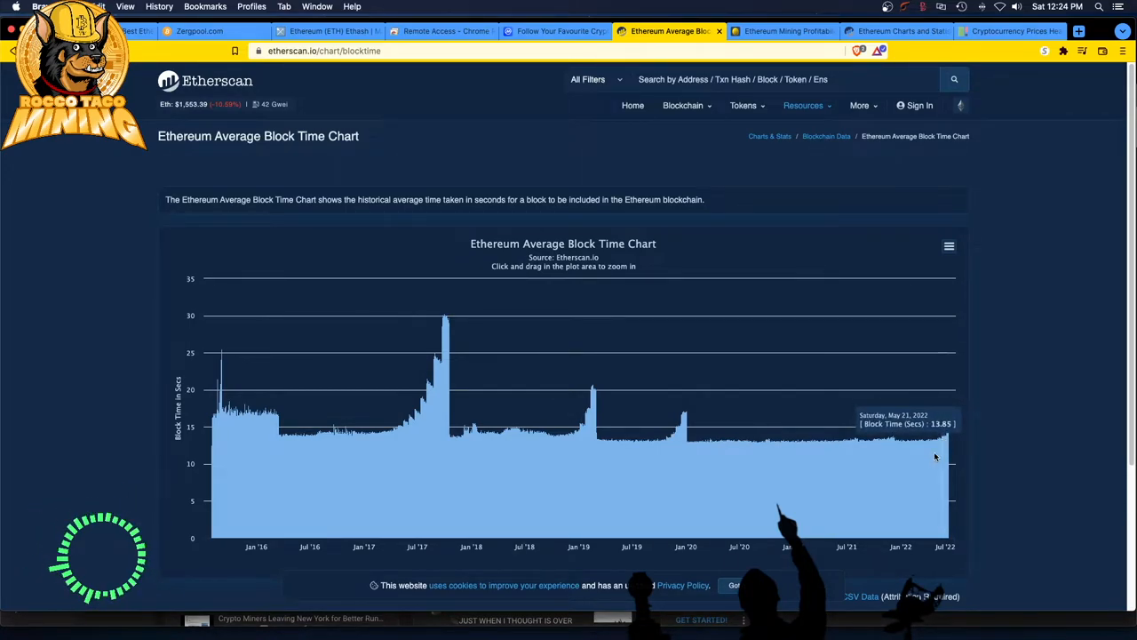
{"action": "mouse_move", "coordinate": [951, 440]}
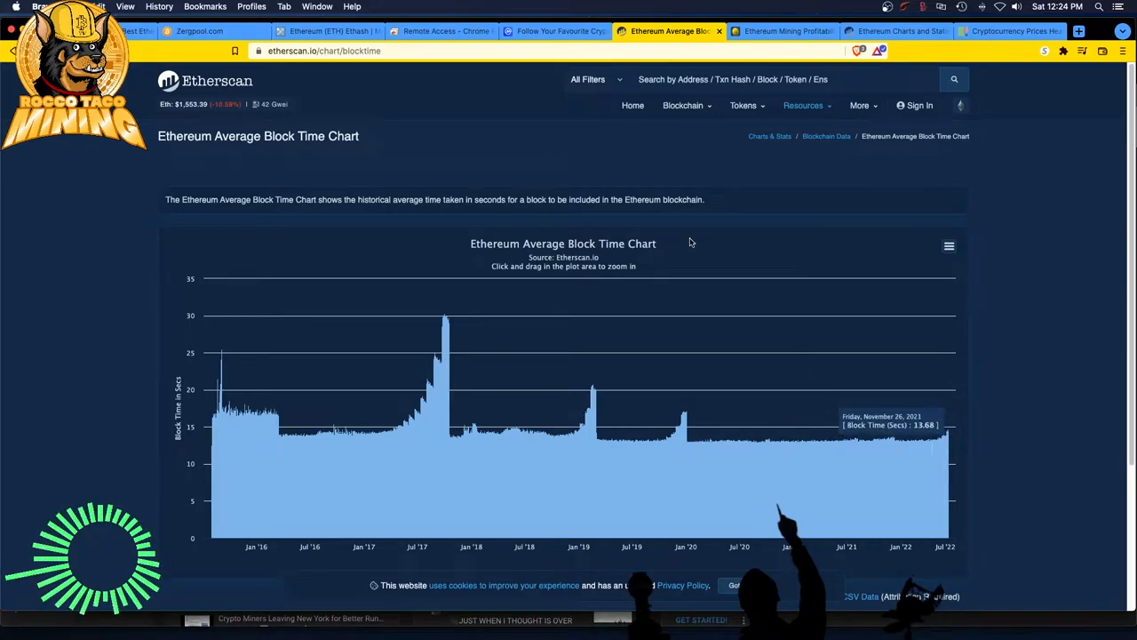
{"action": "mouse_move", "coordinate": [675, 251]}
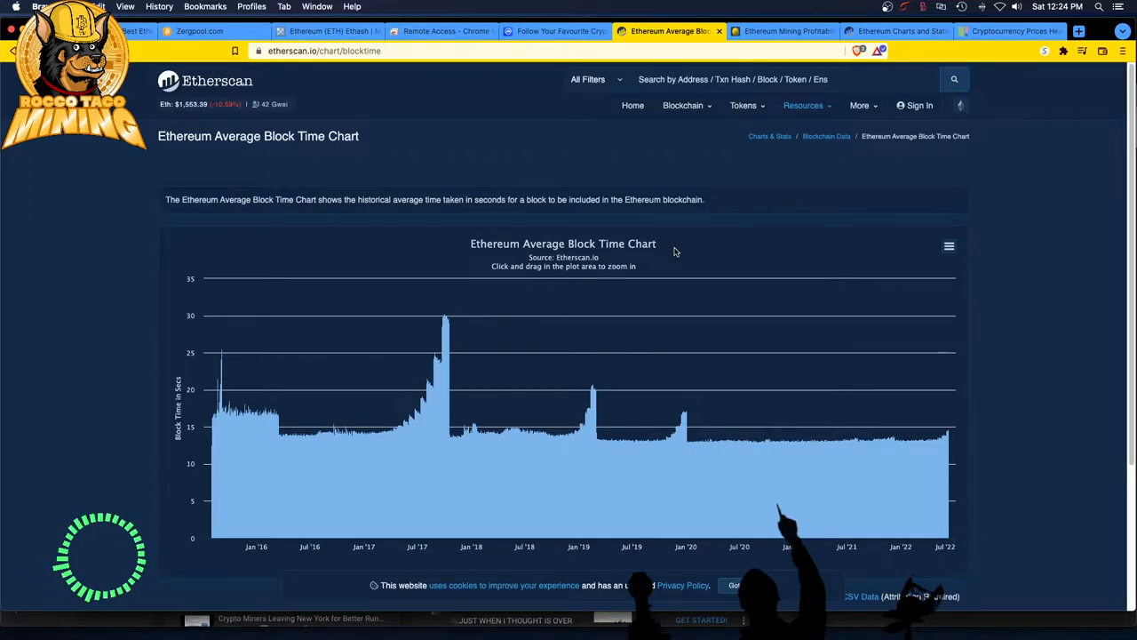
After noting recent block times of 14.42 and 13.85 s, return to BitInfoCharts' profitability chart.
{"action": "left_click", "coordinate": [745, 105]}
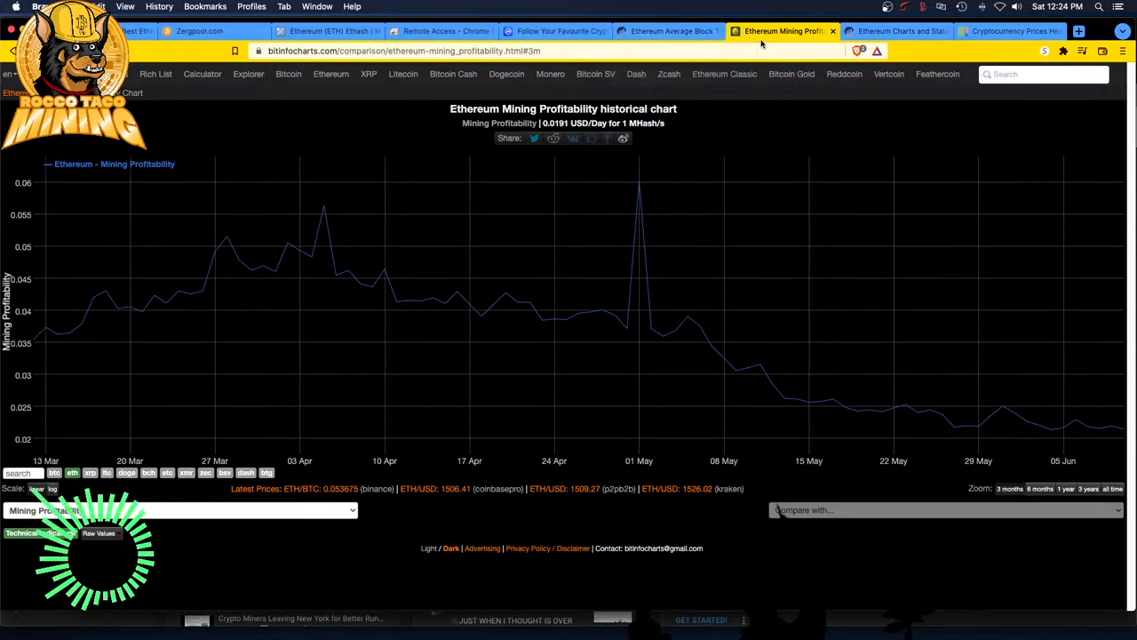
Chart average mining difficulty per day (14.724 P) over the last six months.
{"action": "left_click", "coordinate": [178, 509]}
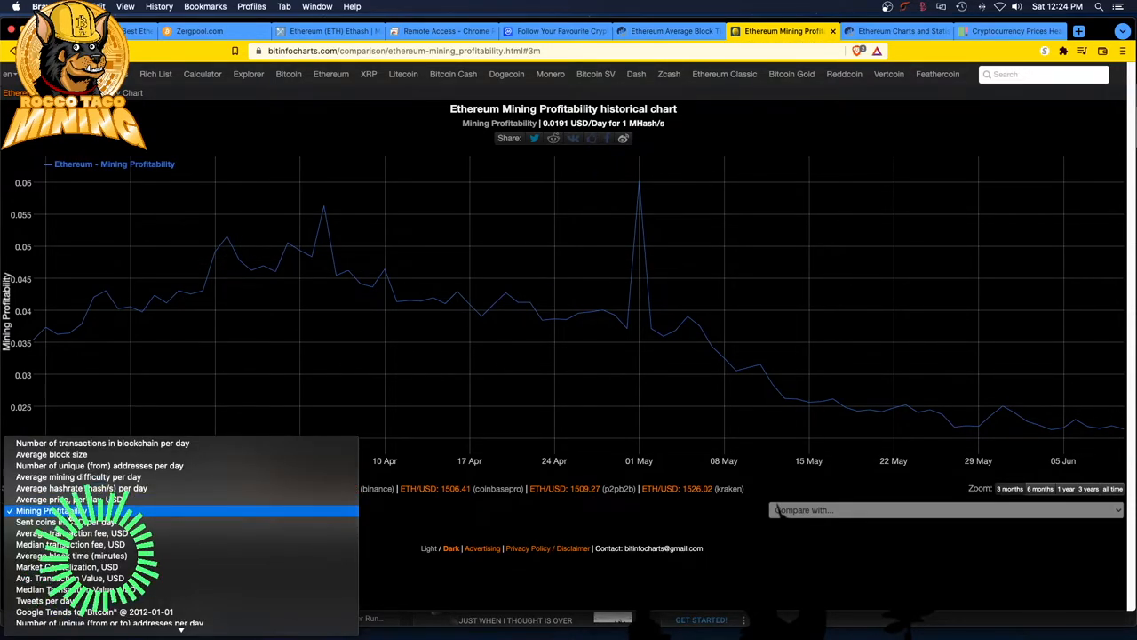
{"action": "mouse_move", "coordinate": [78, 478]}
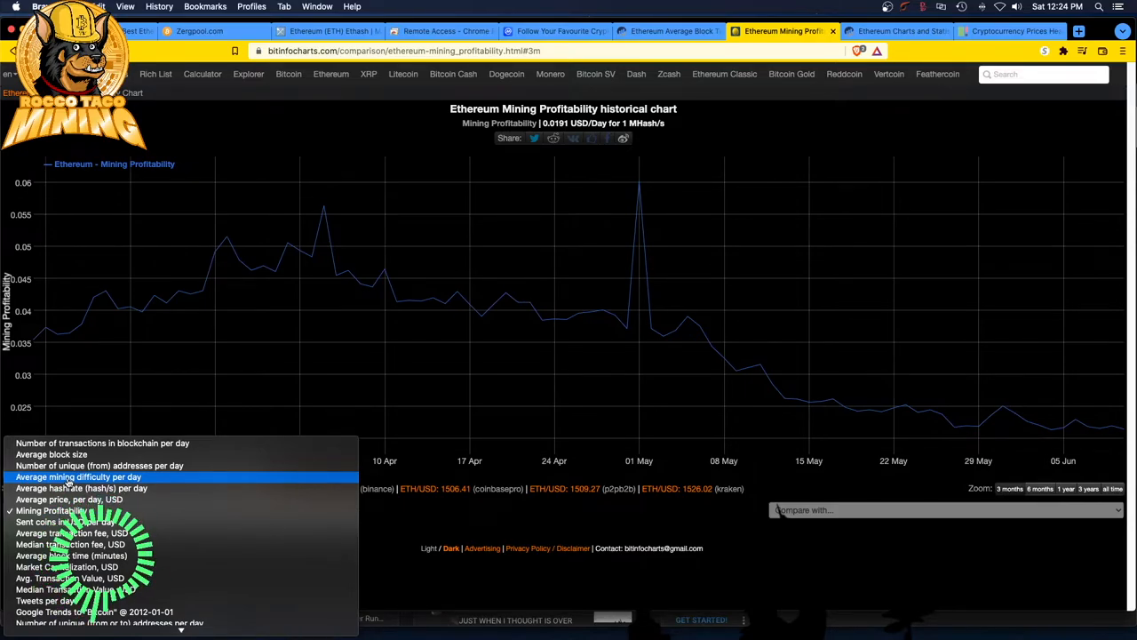
{"action": "left_click", "coordinate": [78, 477]}
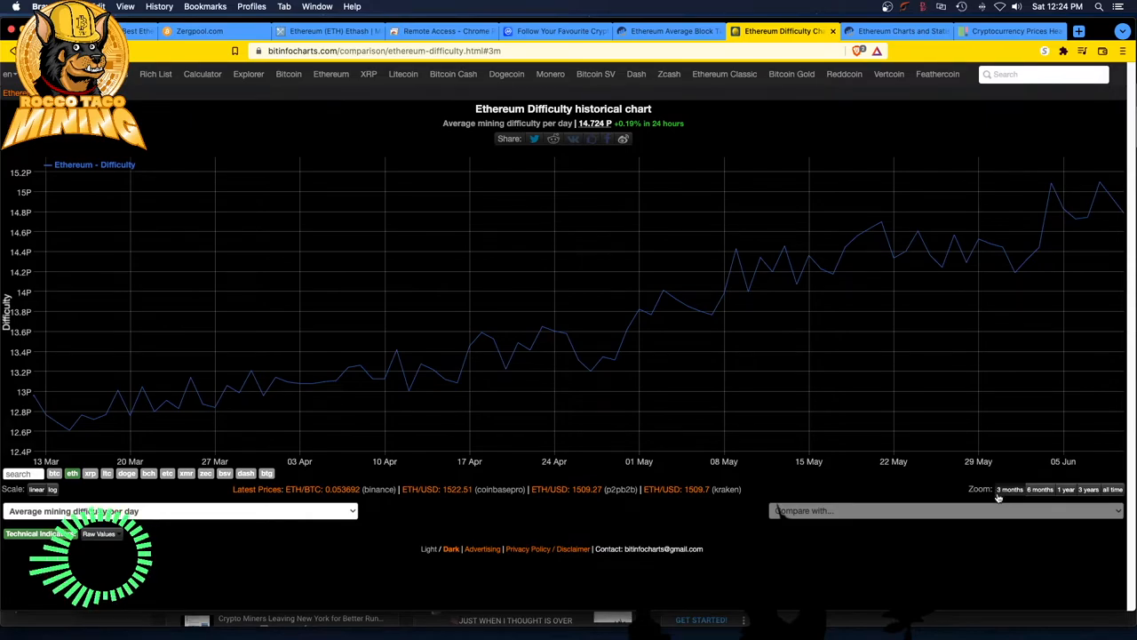
{"action": "left_click", "coordinate": [1039, 488]}
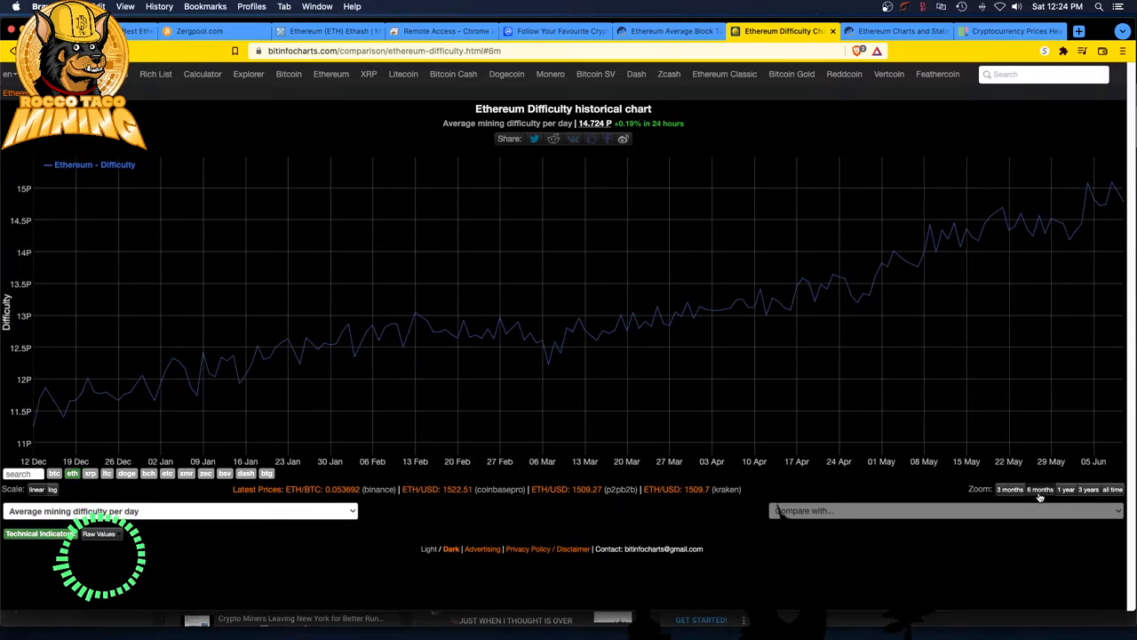
{"action": "mouse_move", "coordinate": [1118, 204]}
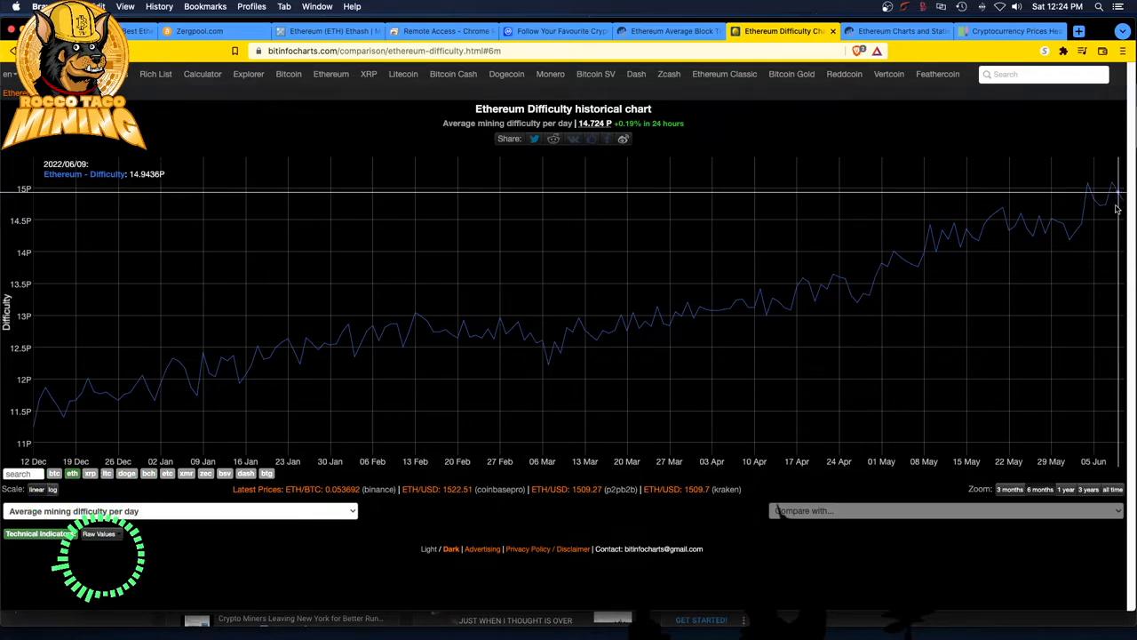
{"action": "mouse_move", "coordinate": [1121, 198]}
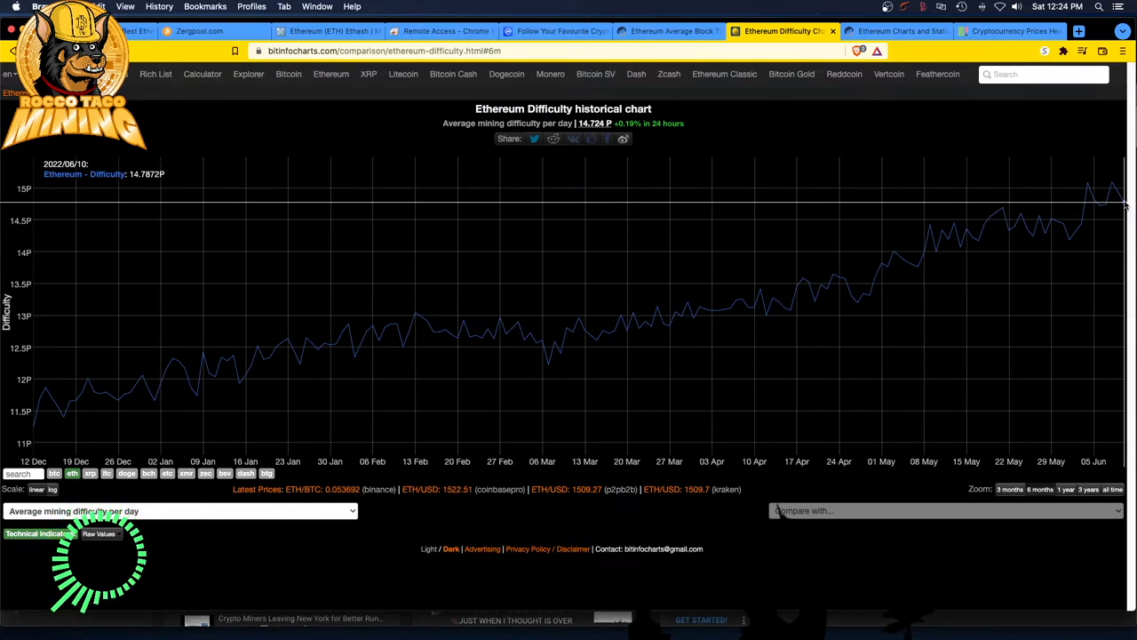
View MiningPoolStats' Ethereum pool ranking led by ethermine.org, glancing at Etherscan's block time chart.
{"action": "left_click", "coordinate": [328, 31]}
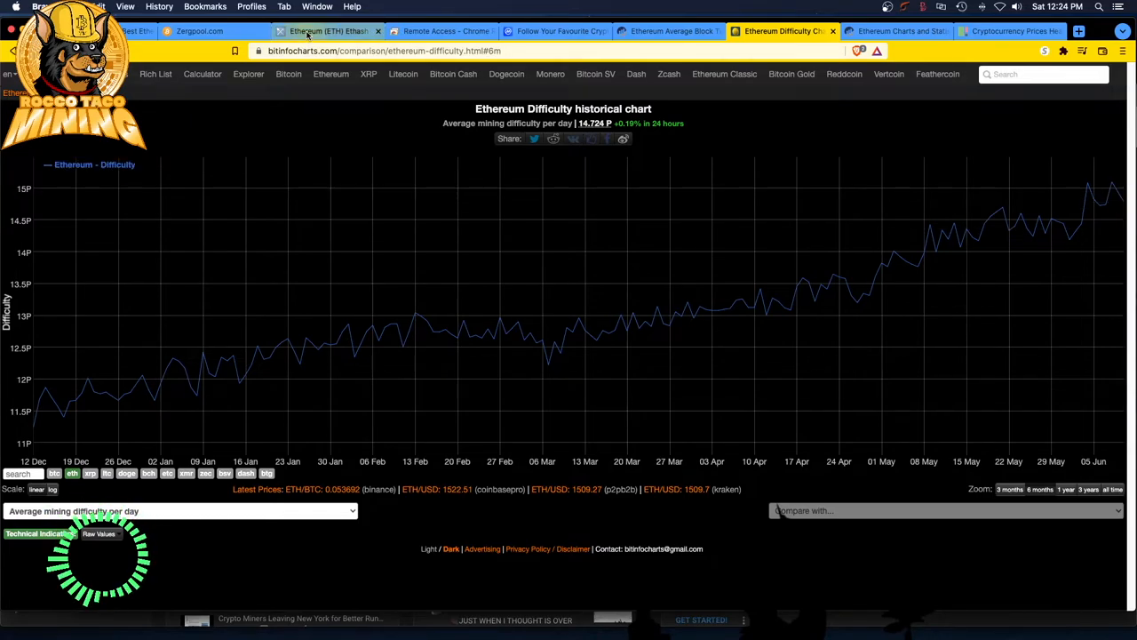
{"action": "left_click", "coordinate": [329, 31]}
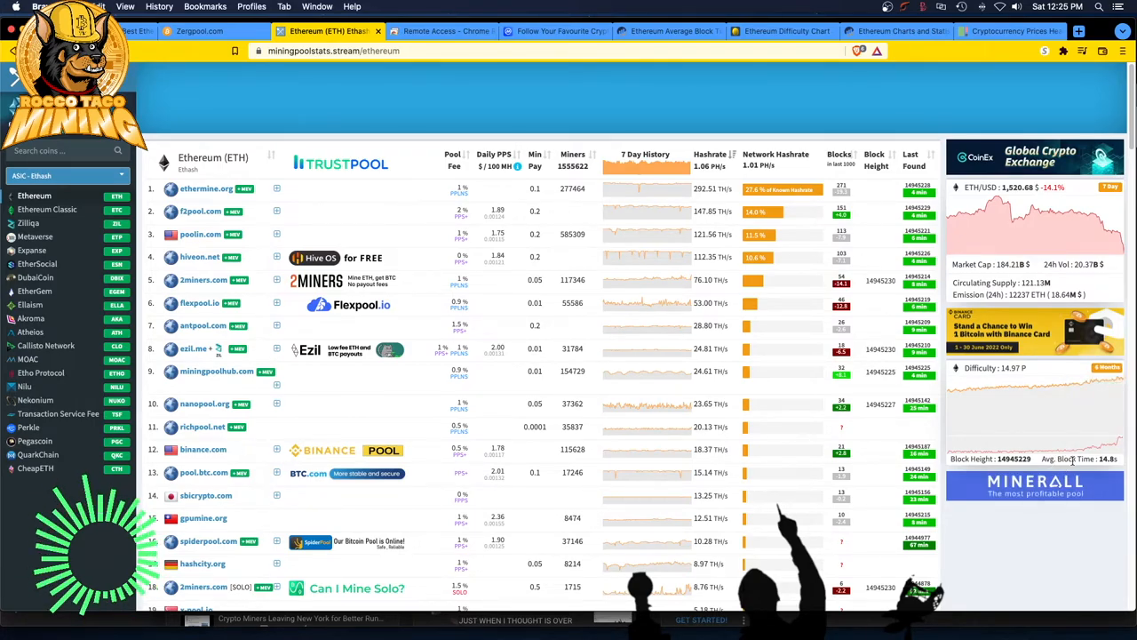
{"action": "mouse_move", "coordinate": [1053, 404]}
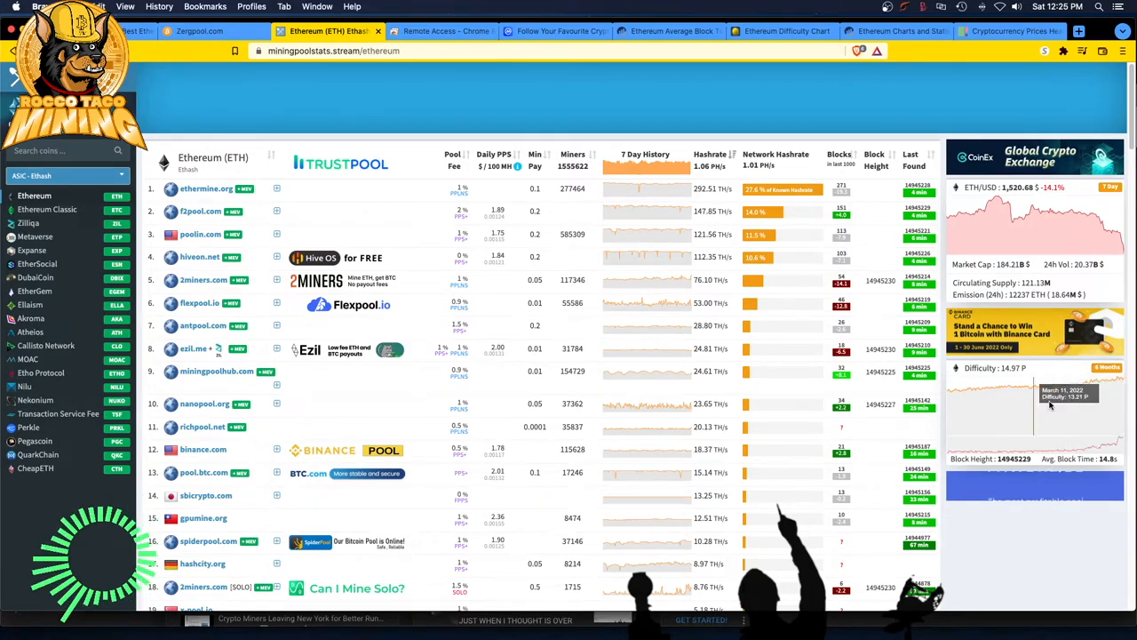
{"action": "mouse_move", "coordinate": [1048, 427]}
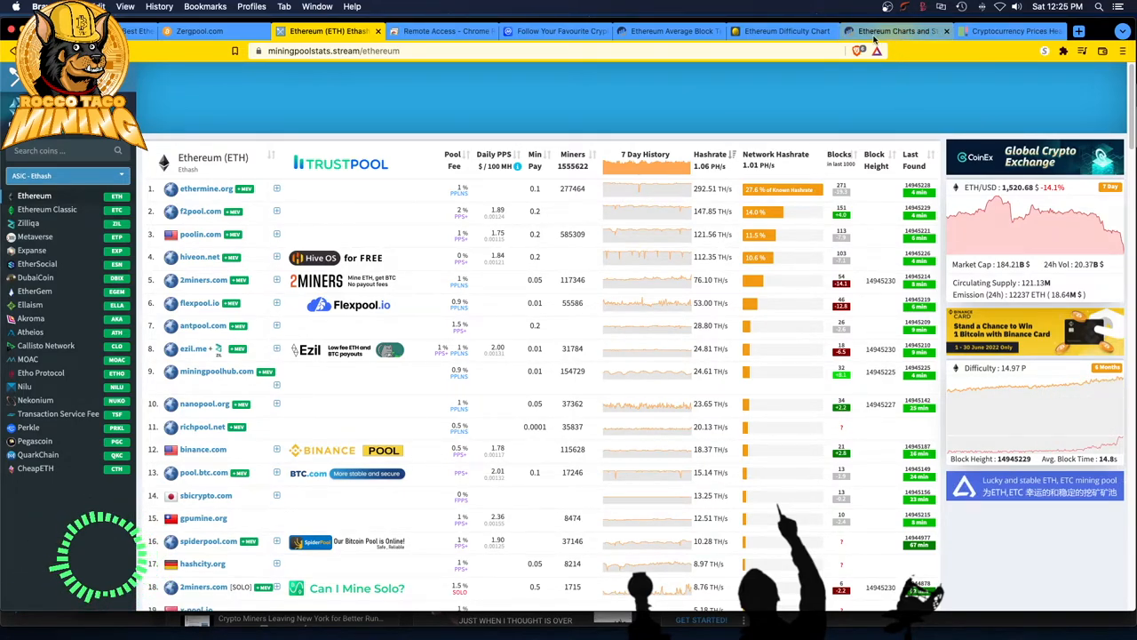
{"action": "mouse_move", "coordinate": [668, 31]}
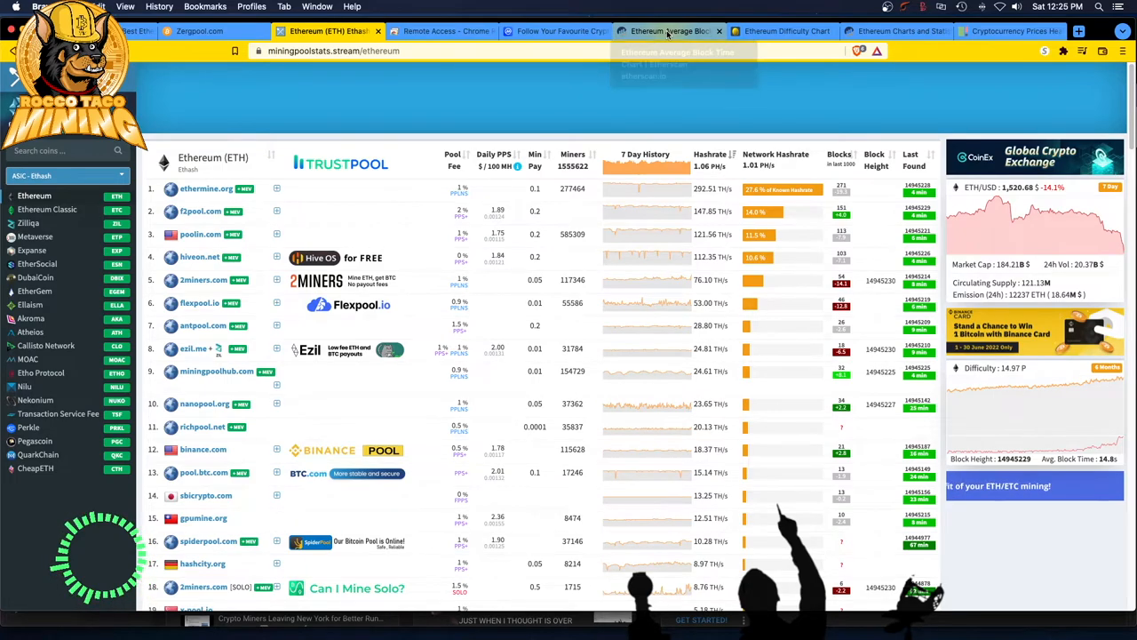
{"action": "left_click", "coordinate": [668, 32]}
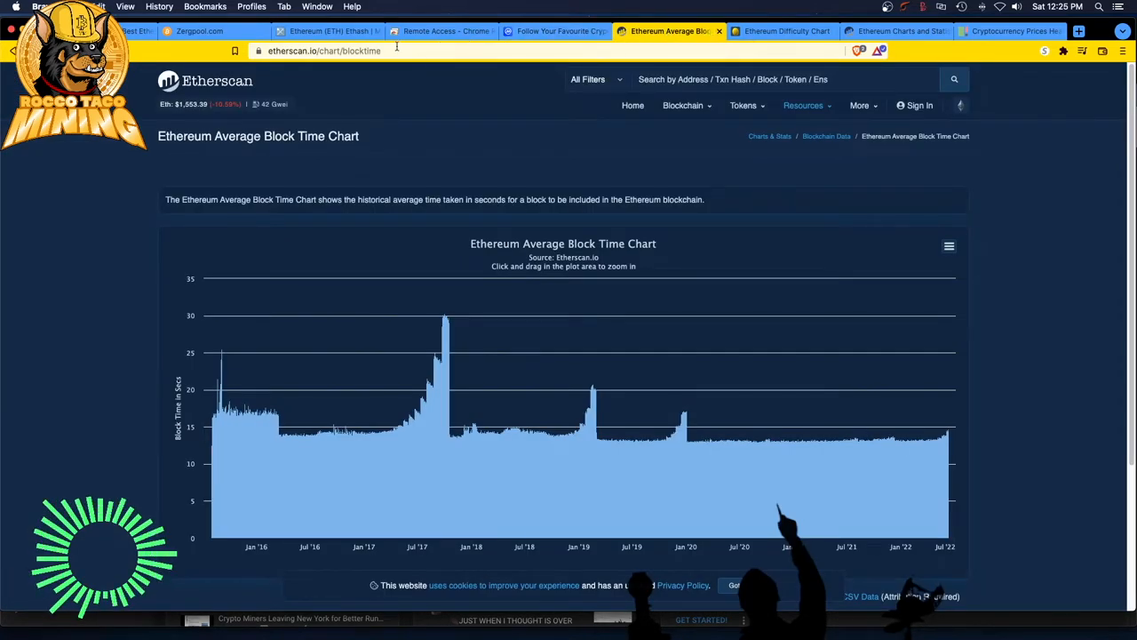
{"action": "left_click", "coordinate": [329, 32]}
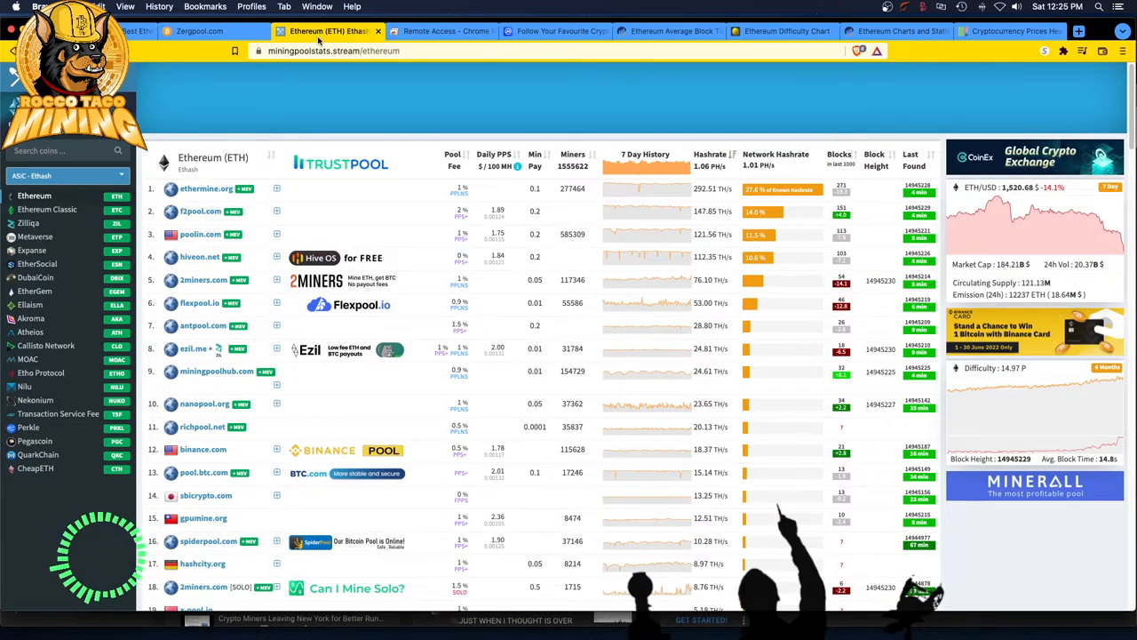